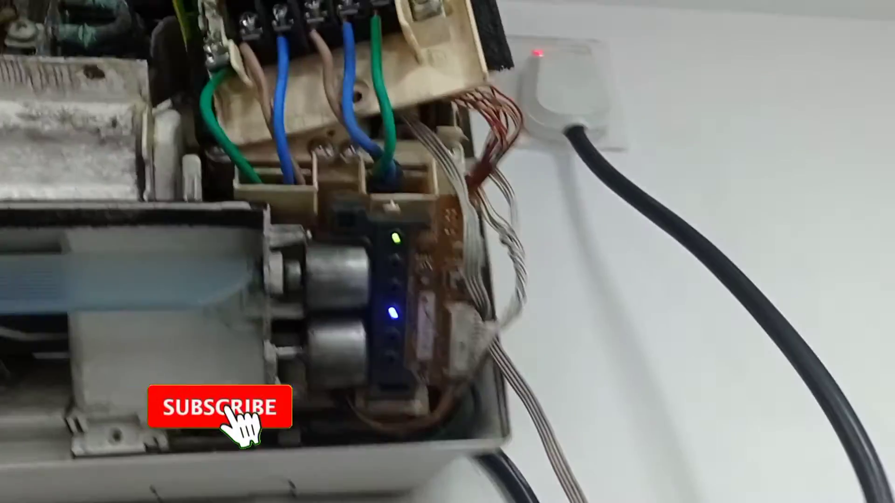
{"action": "left_click", "coordinate": [218, 408]}
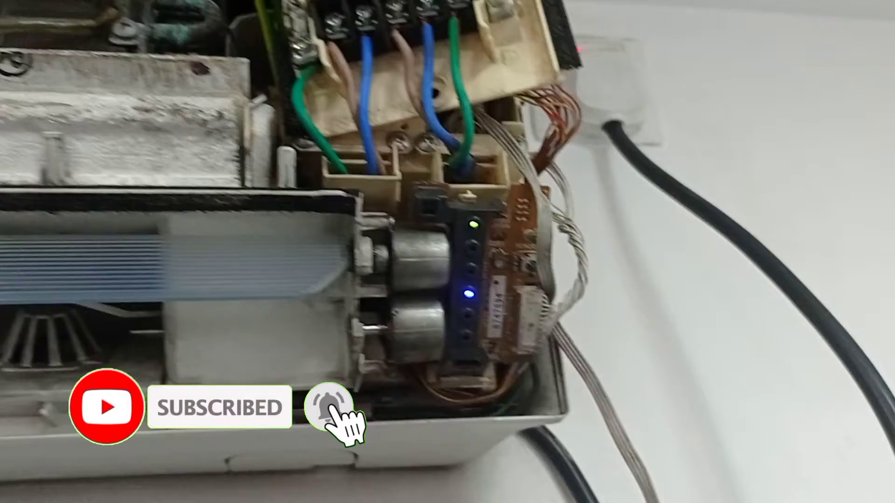